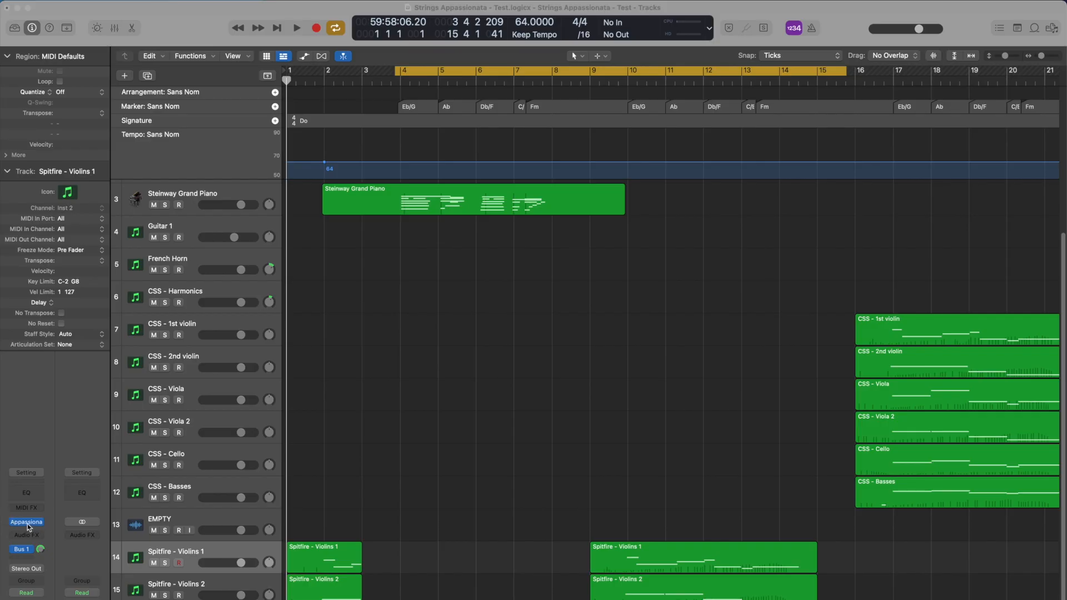
Step: Open the Appassionata instrument window on the Spitfire - Violins 1 track
left_click(26, 524)
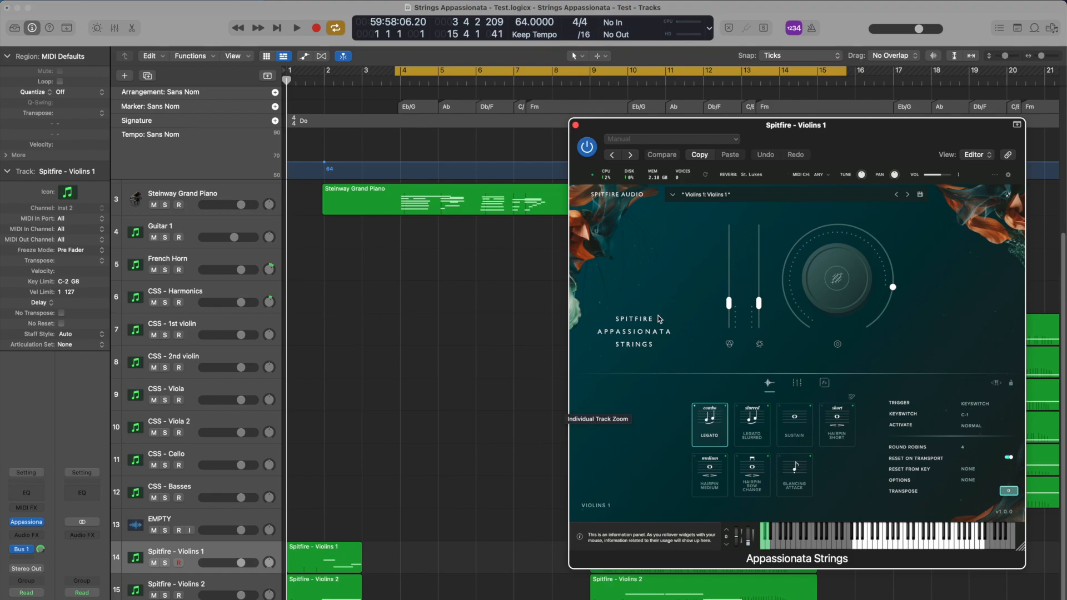
mouse_move(184, 330)
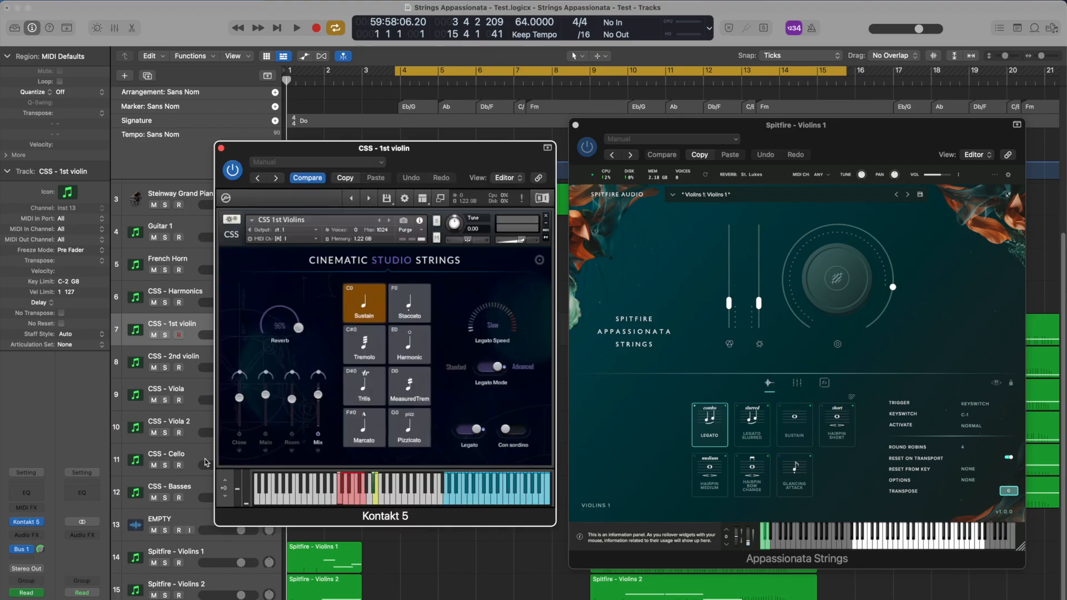
mouse_move(257, 406)
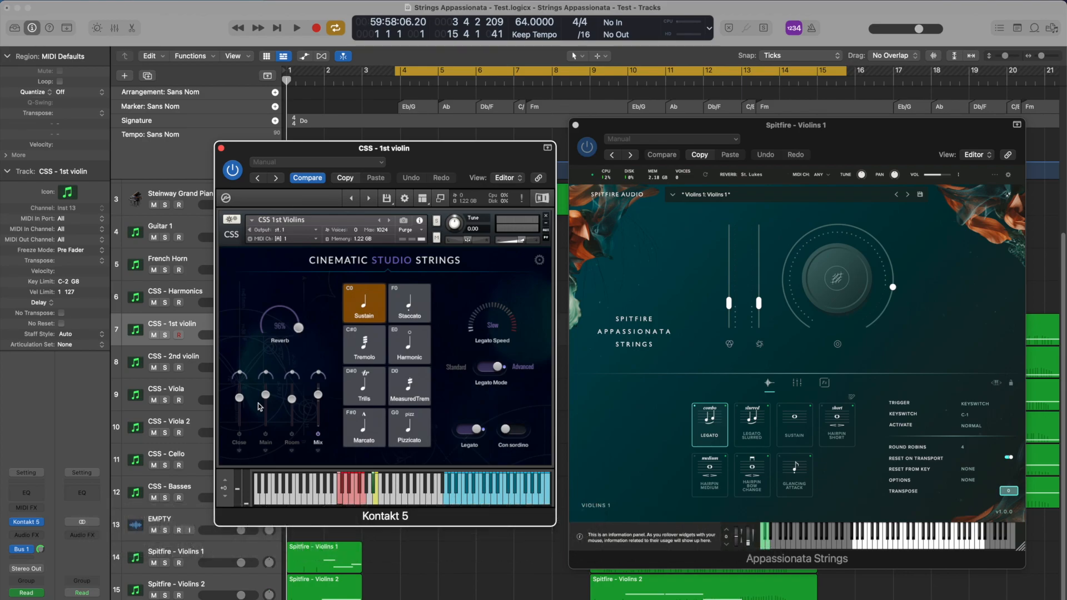
mouse_move(272, 418)
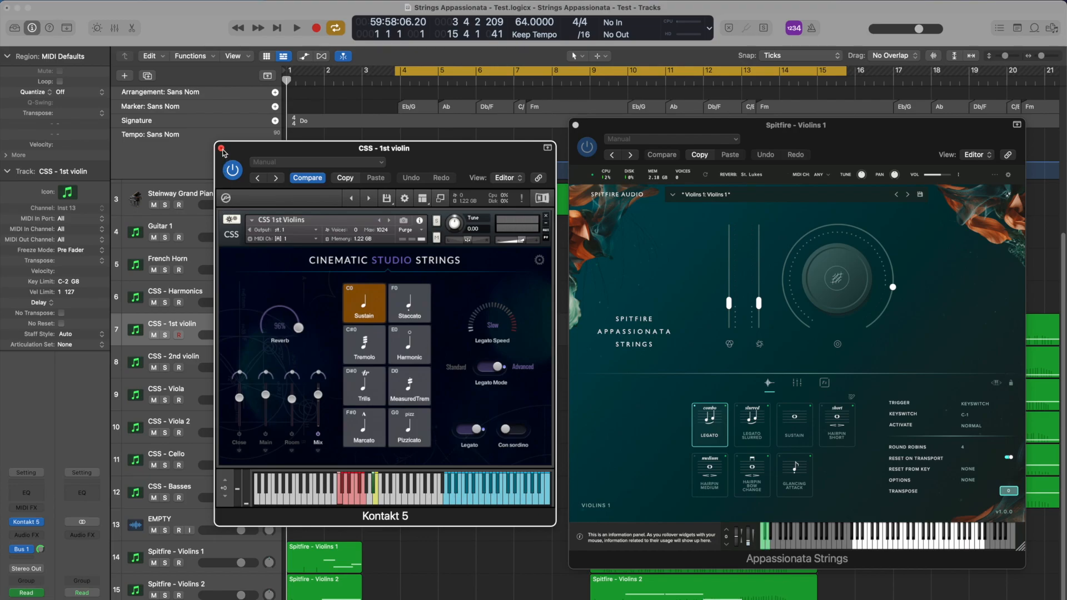
Step: Close the Kontakt 5 window for CSS - 1st violin
left_click(222, 149)
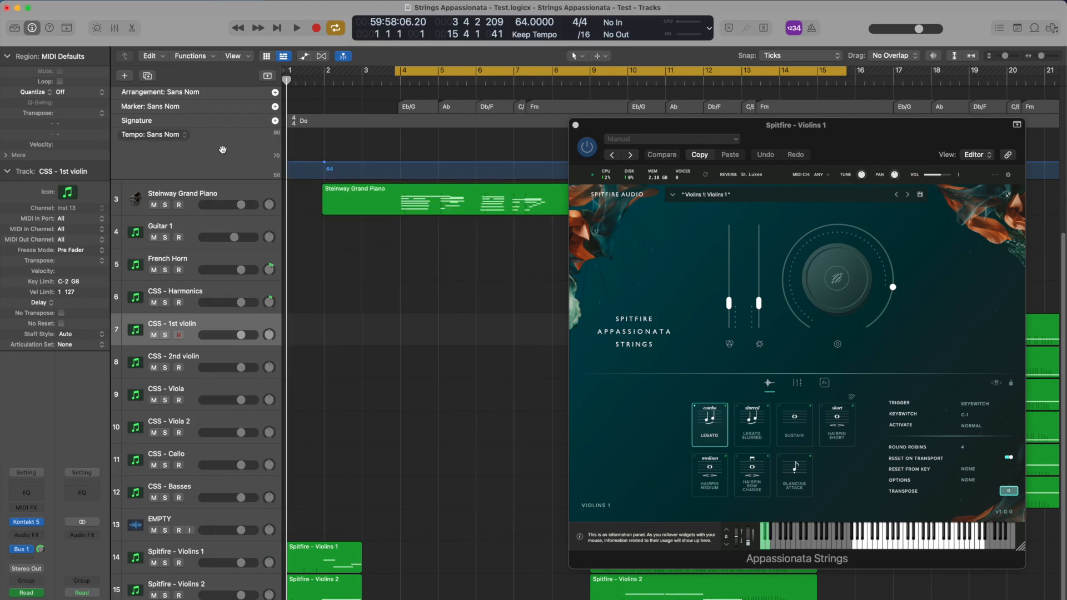
mouse_move(557, 151)
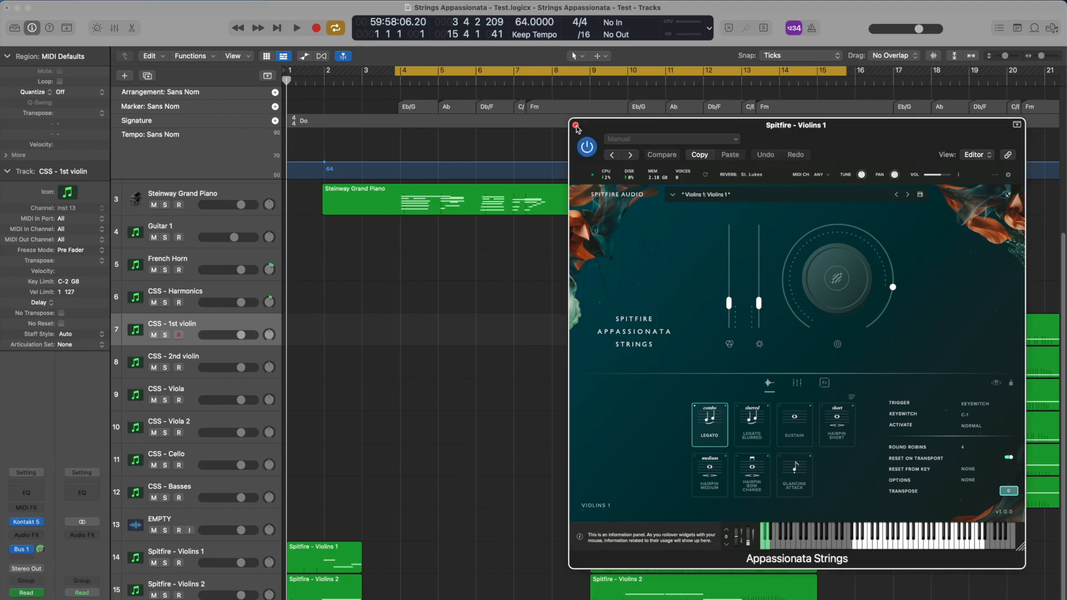
Step: Close the Spitfire Violins 1 Appassionata plug-in window
left_click(576, 125)
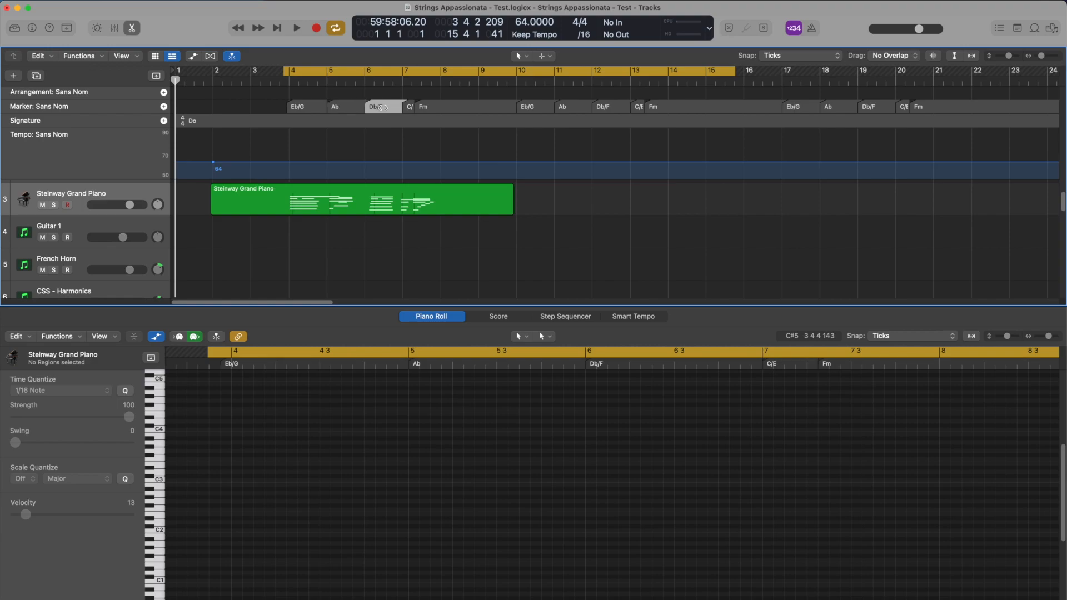
Step: Play back the Steinway Grand Piano region, then scroll to the Spitfire Violins 2 notes
left_click(465, 106)
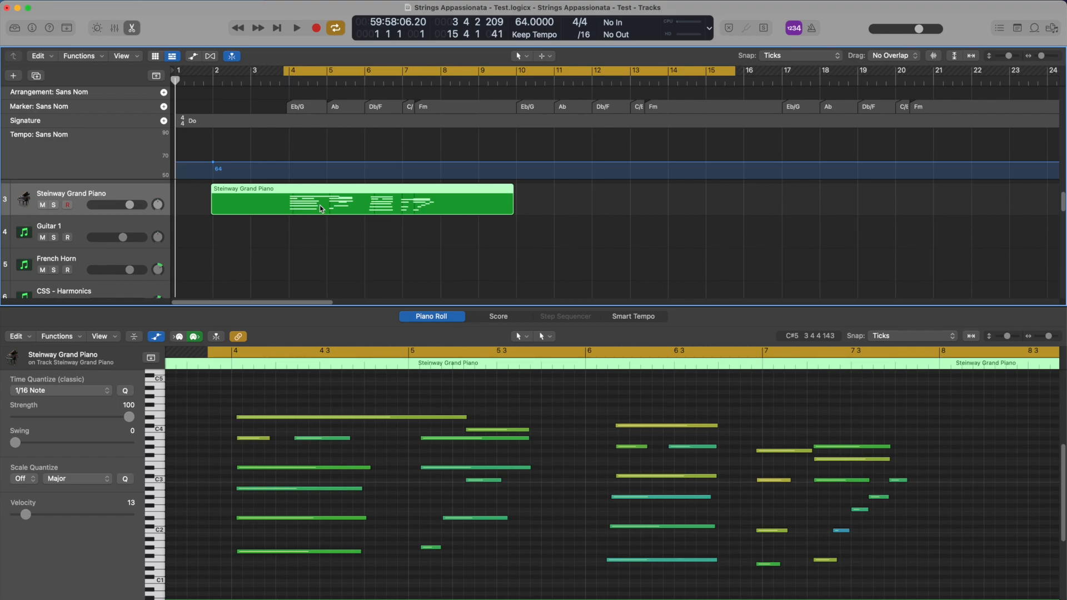
mouse_move(273, 233)
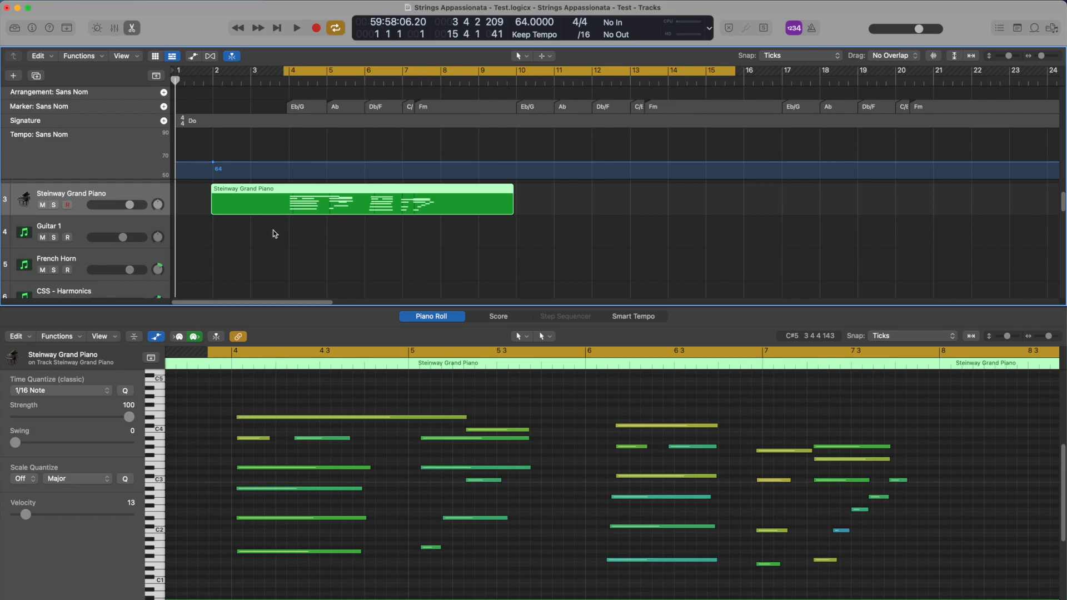
left_click(295, 28)
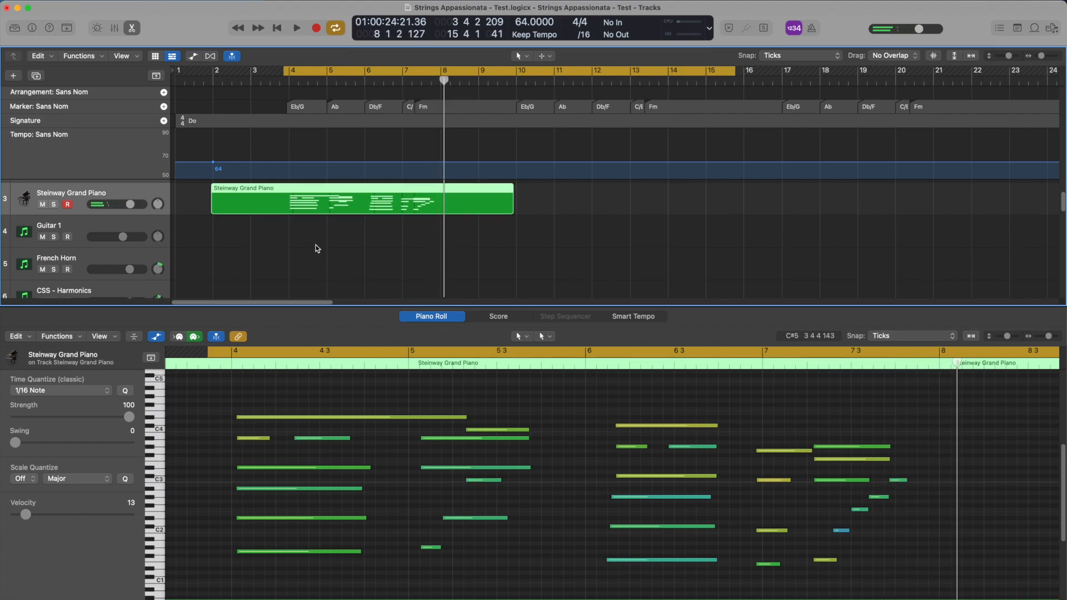
scroll("down", 3)
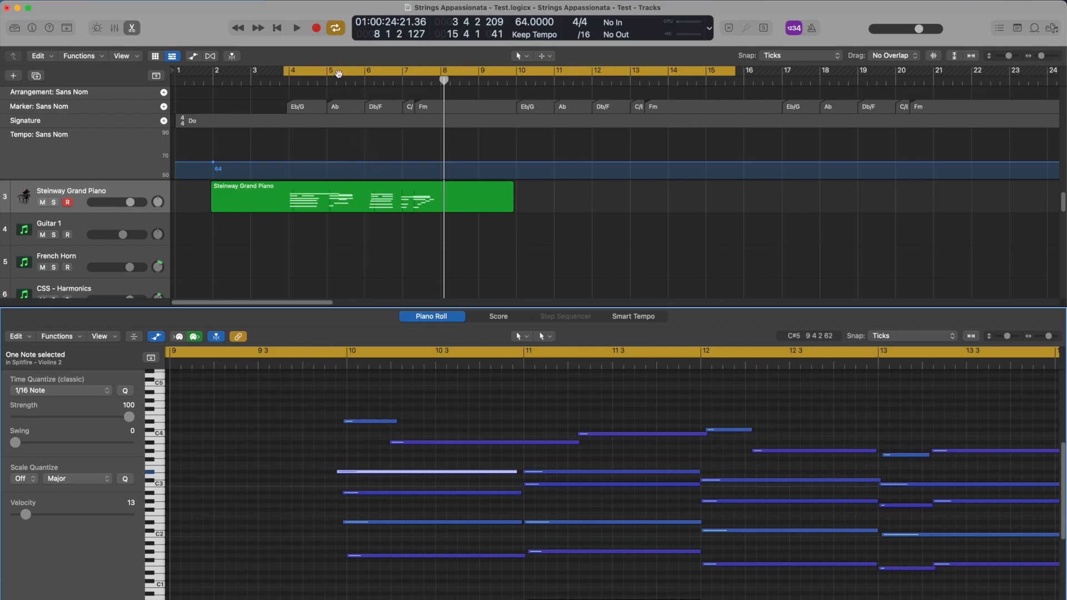
left_click(296, 28)
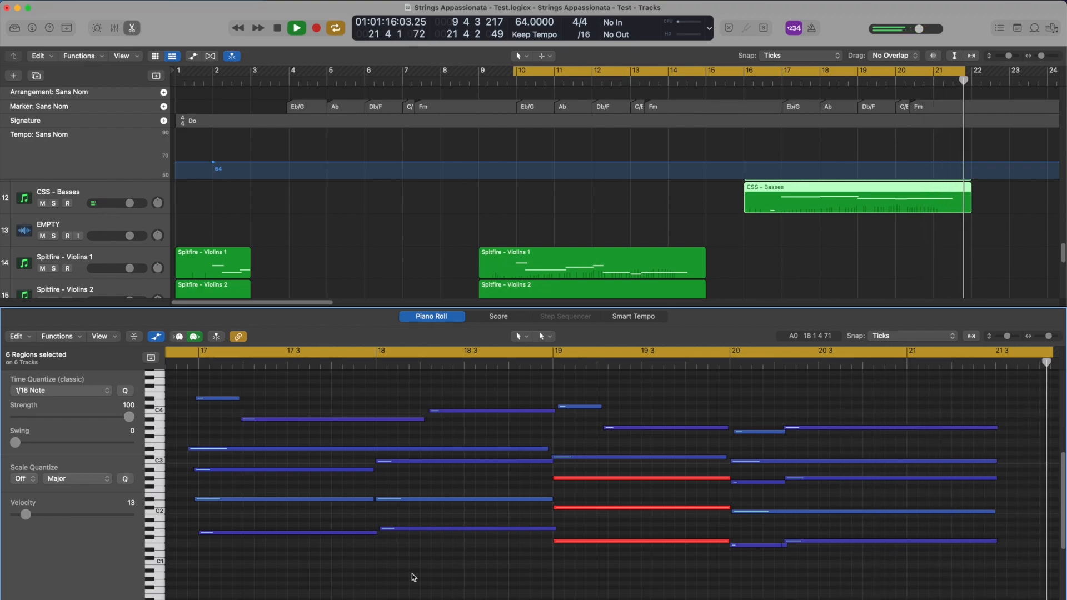
Step: Stop playback of the CSS string chords, returning to bar 10
left_click(276, 27)
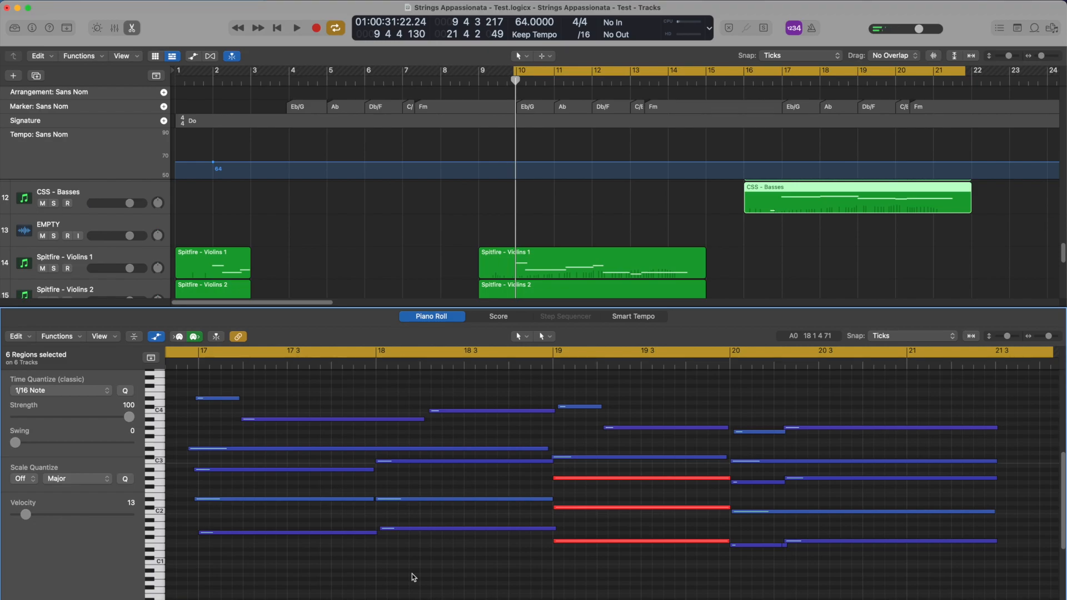